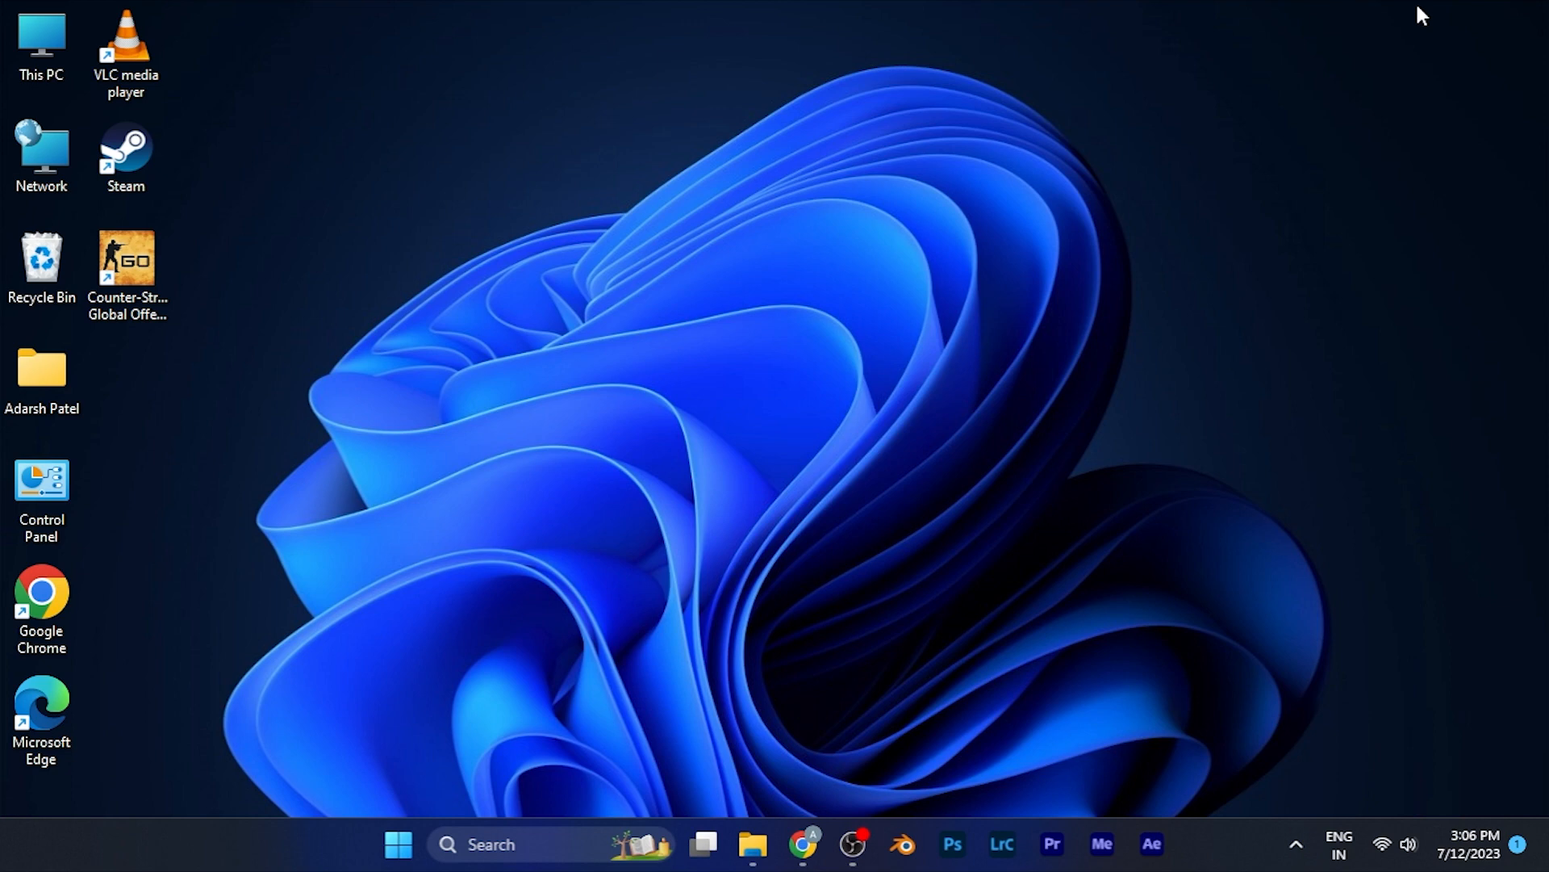
mouse_move(920, 675)
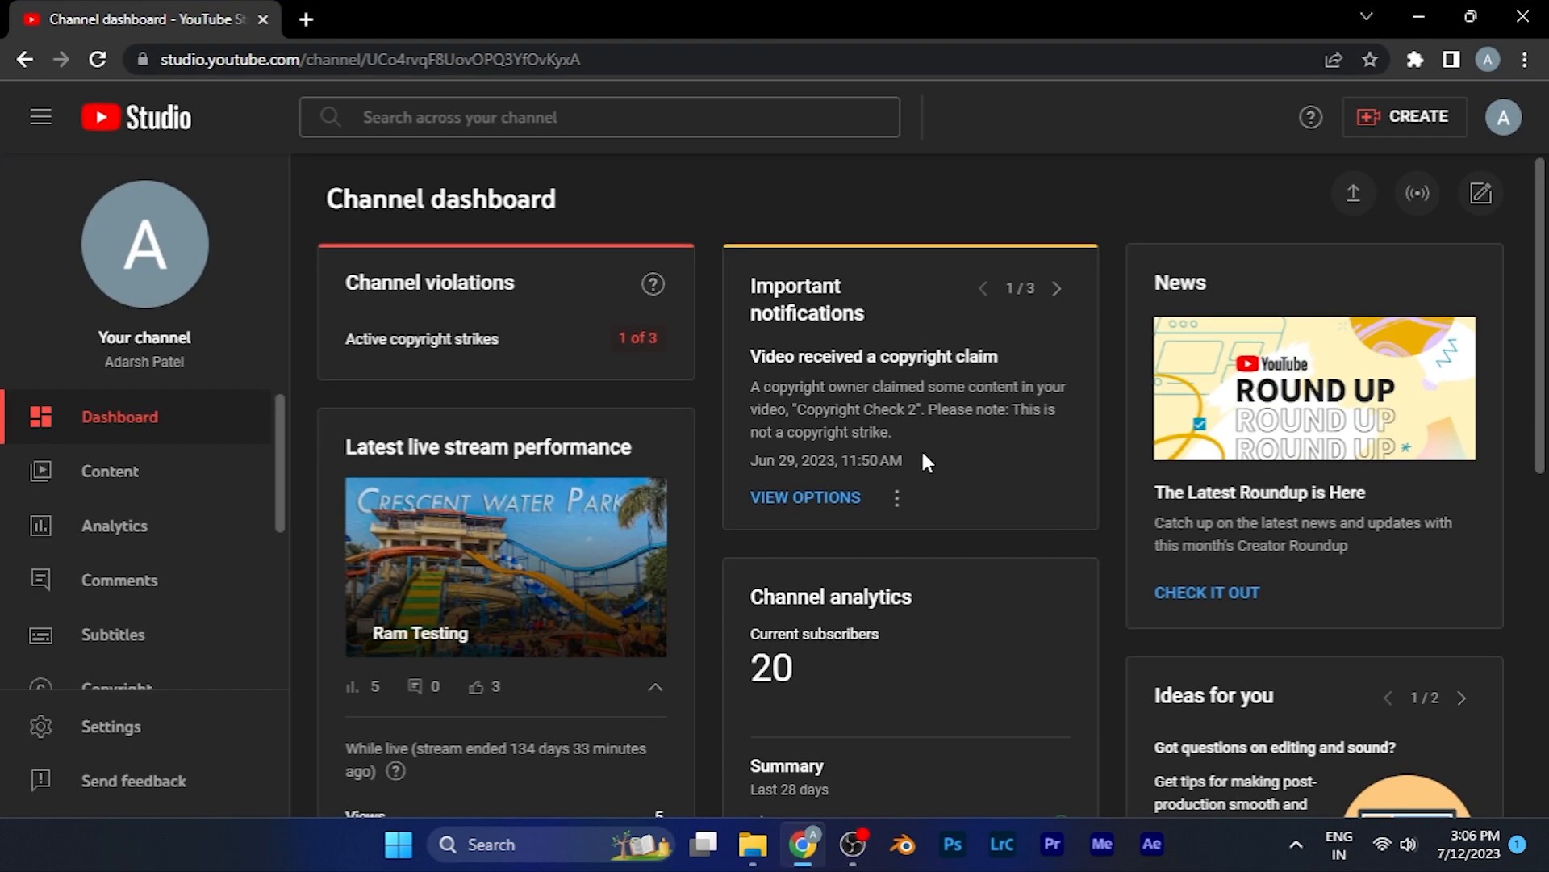
mouse_move(692, 484)
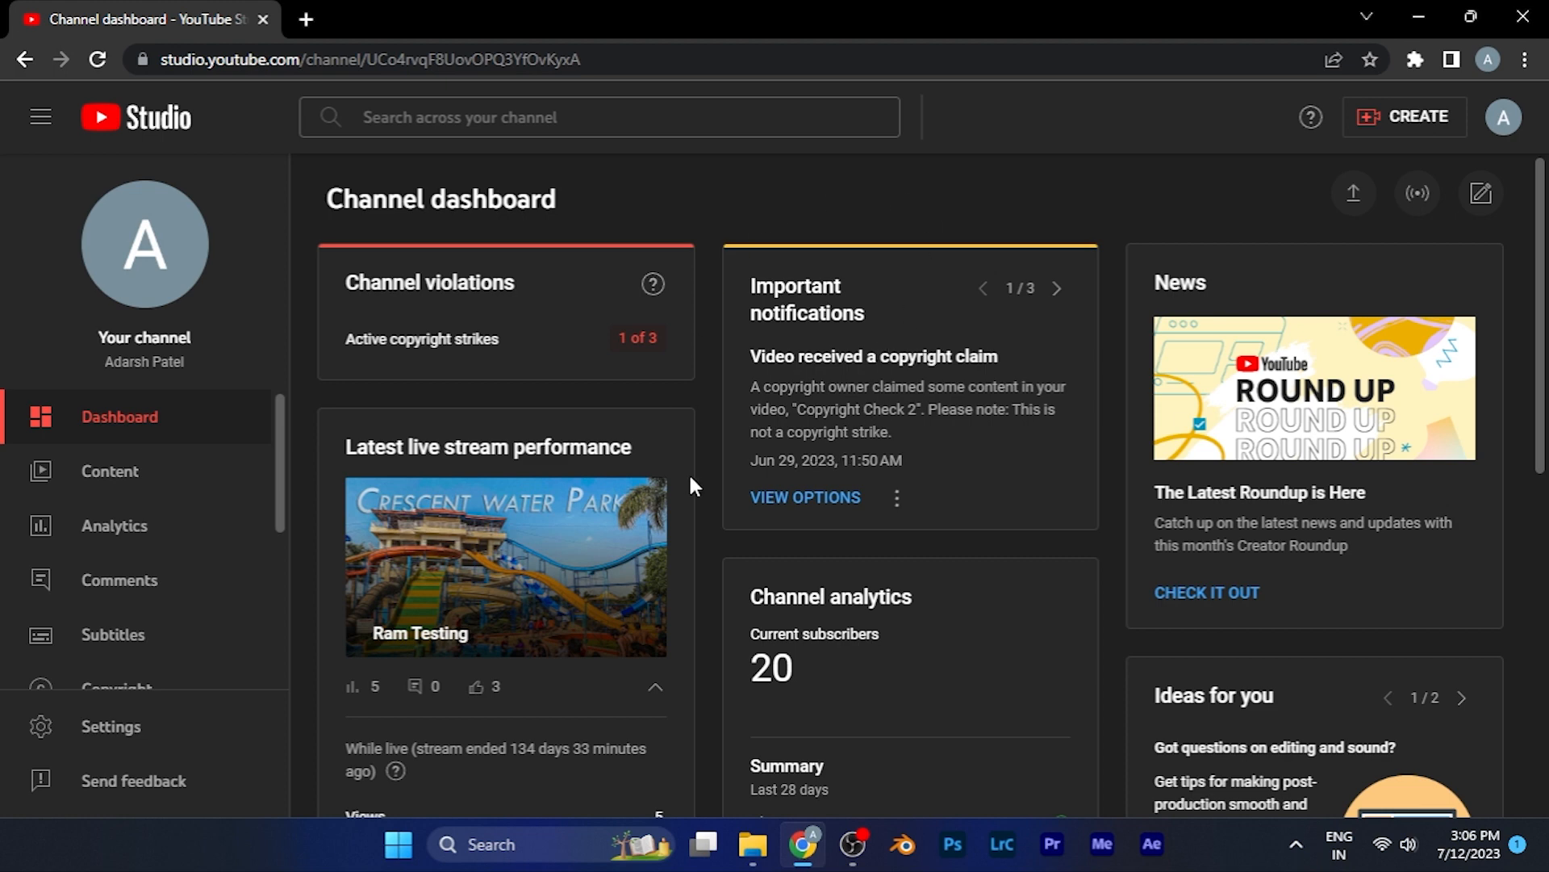
mouse_move(237, 748)
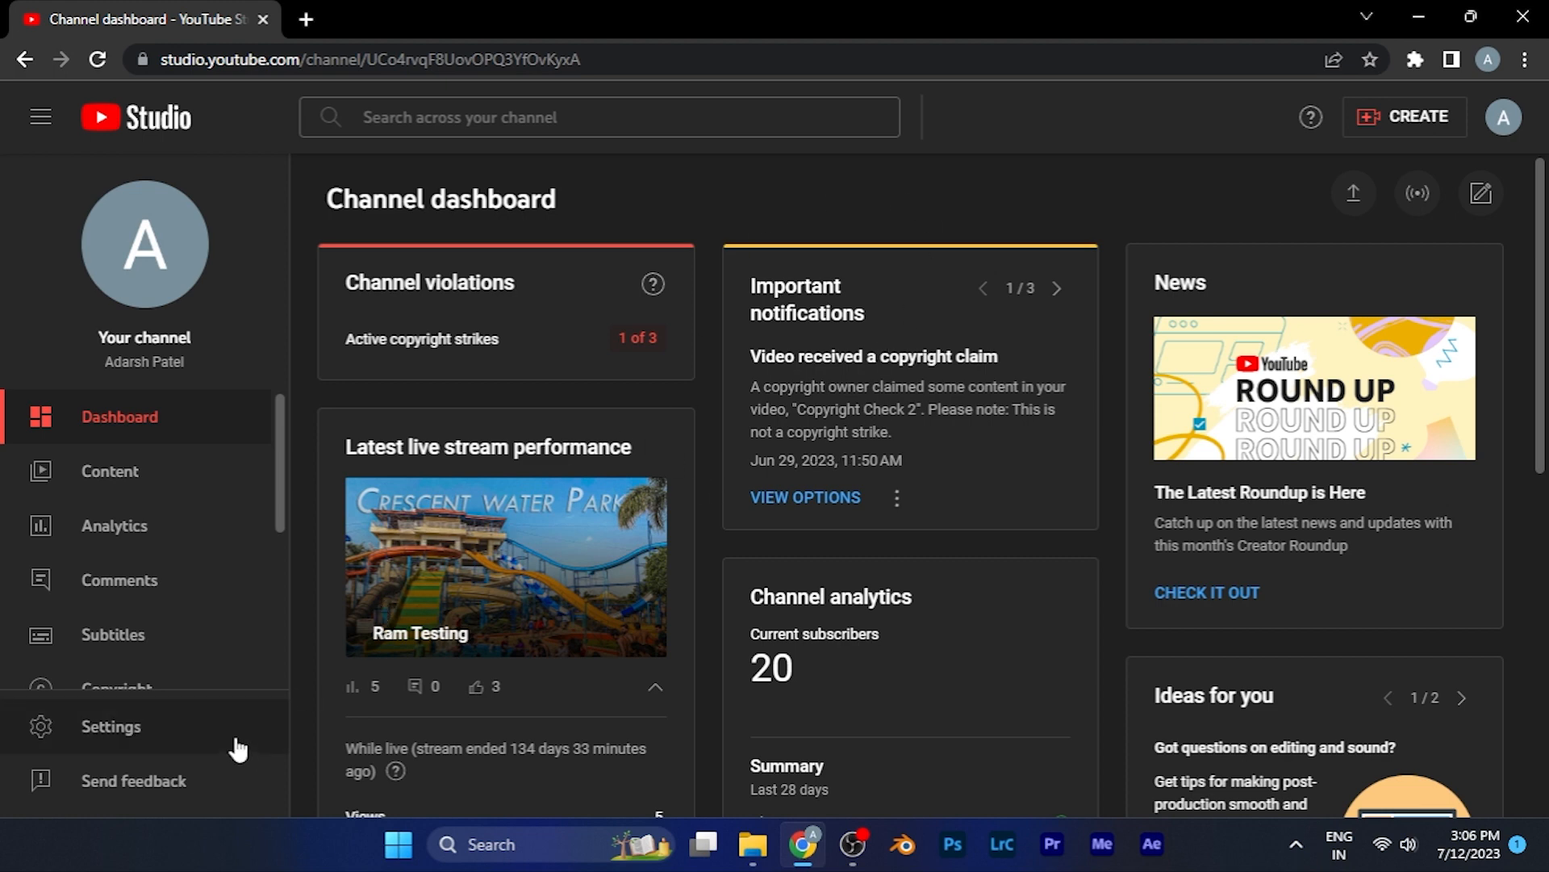
mouse_move(148, 741)
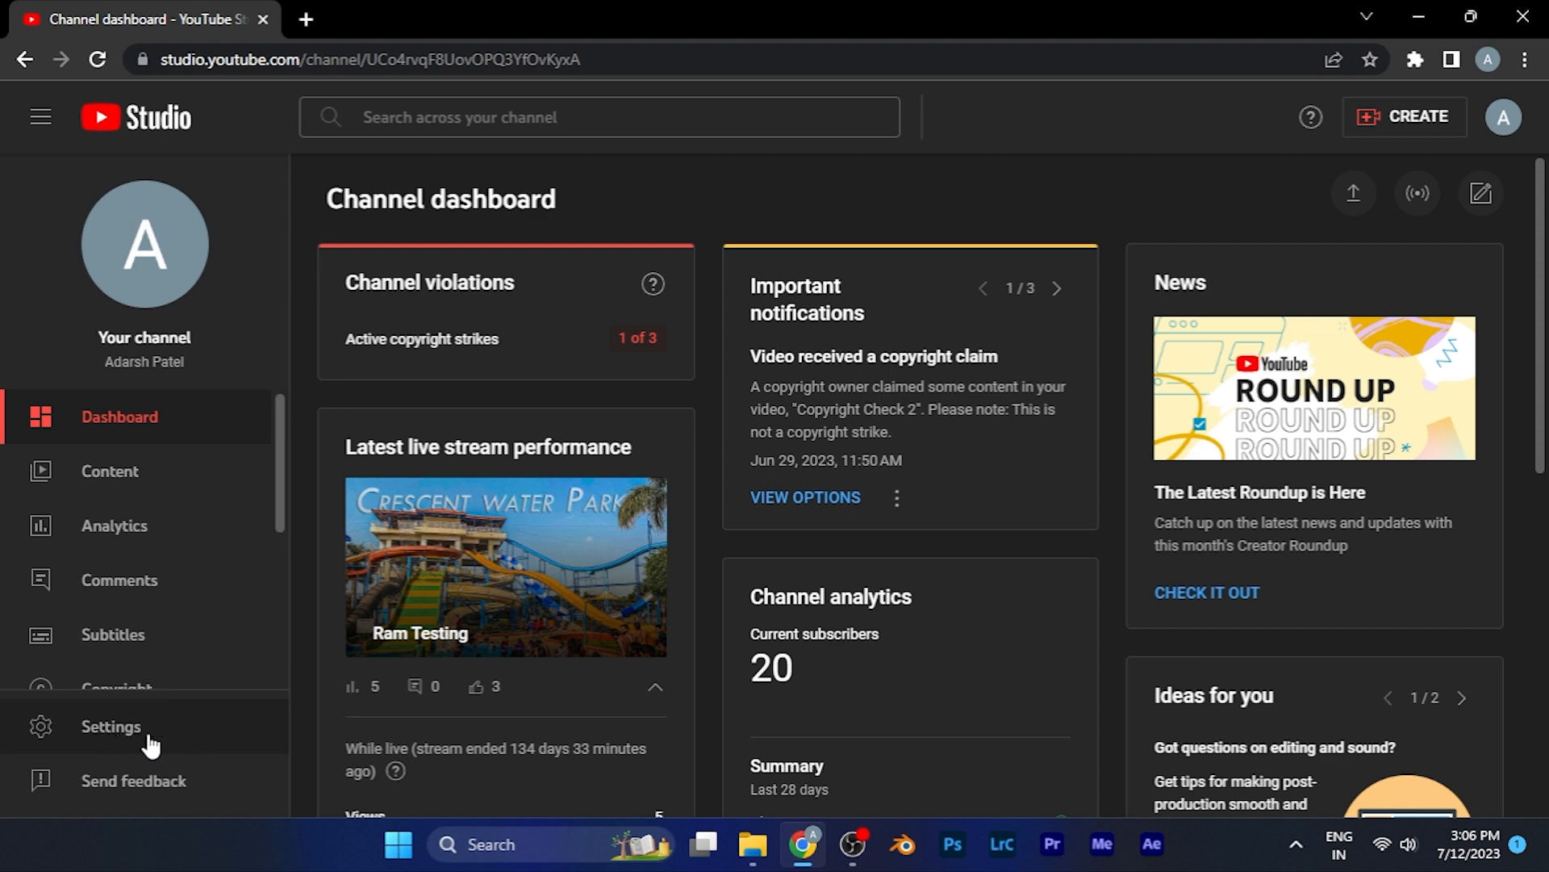
Open the channel Settings dialog from the left sidebar
left_click(111, 724)
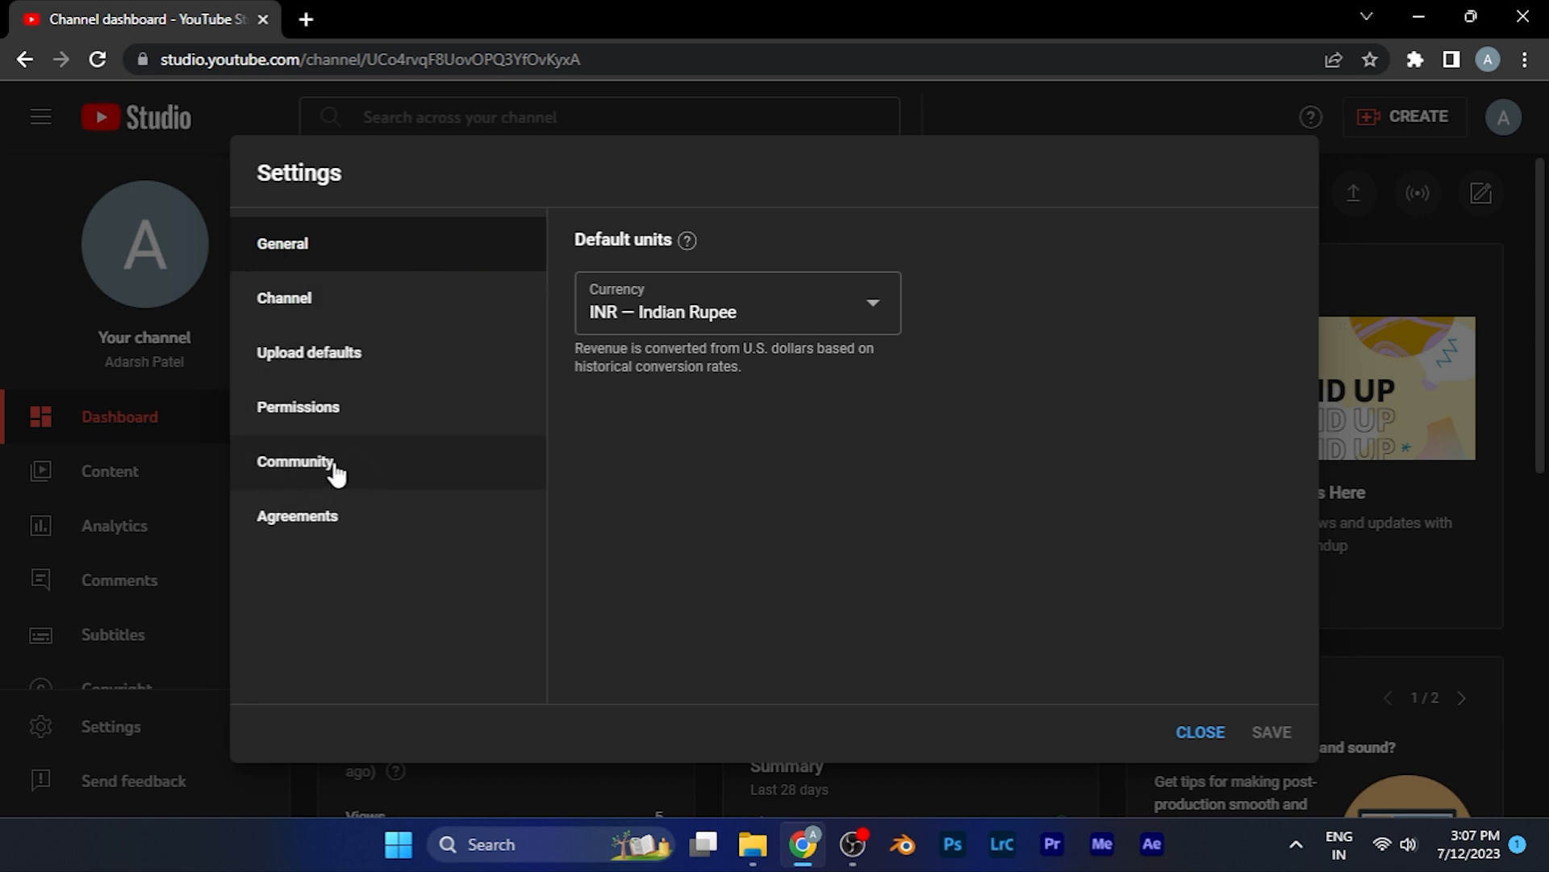
mouse_move(326, 480)
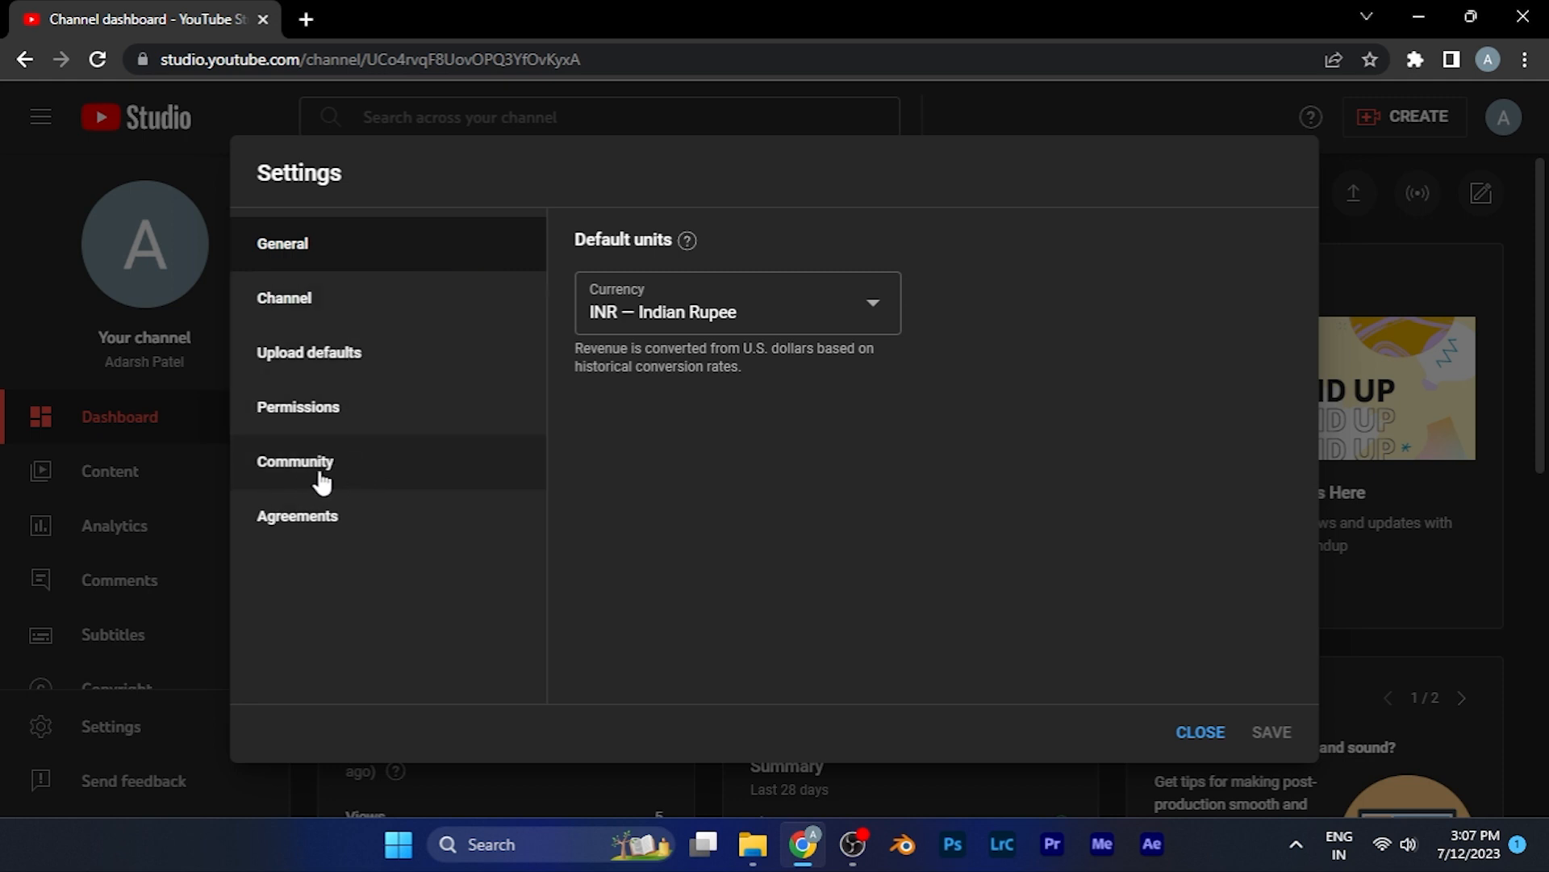
Show Community > Automated Filters and scroll down to the Hidden users field
left_click(294, 461)
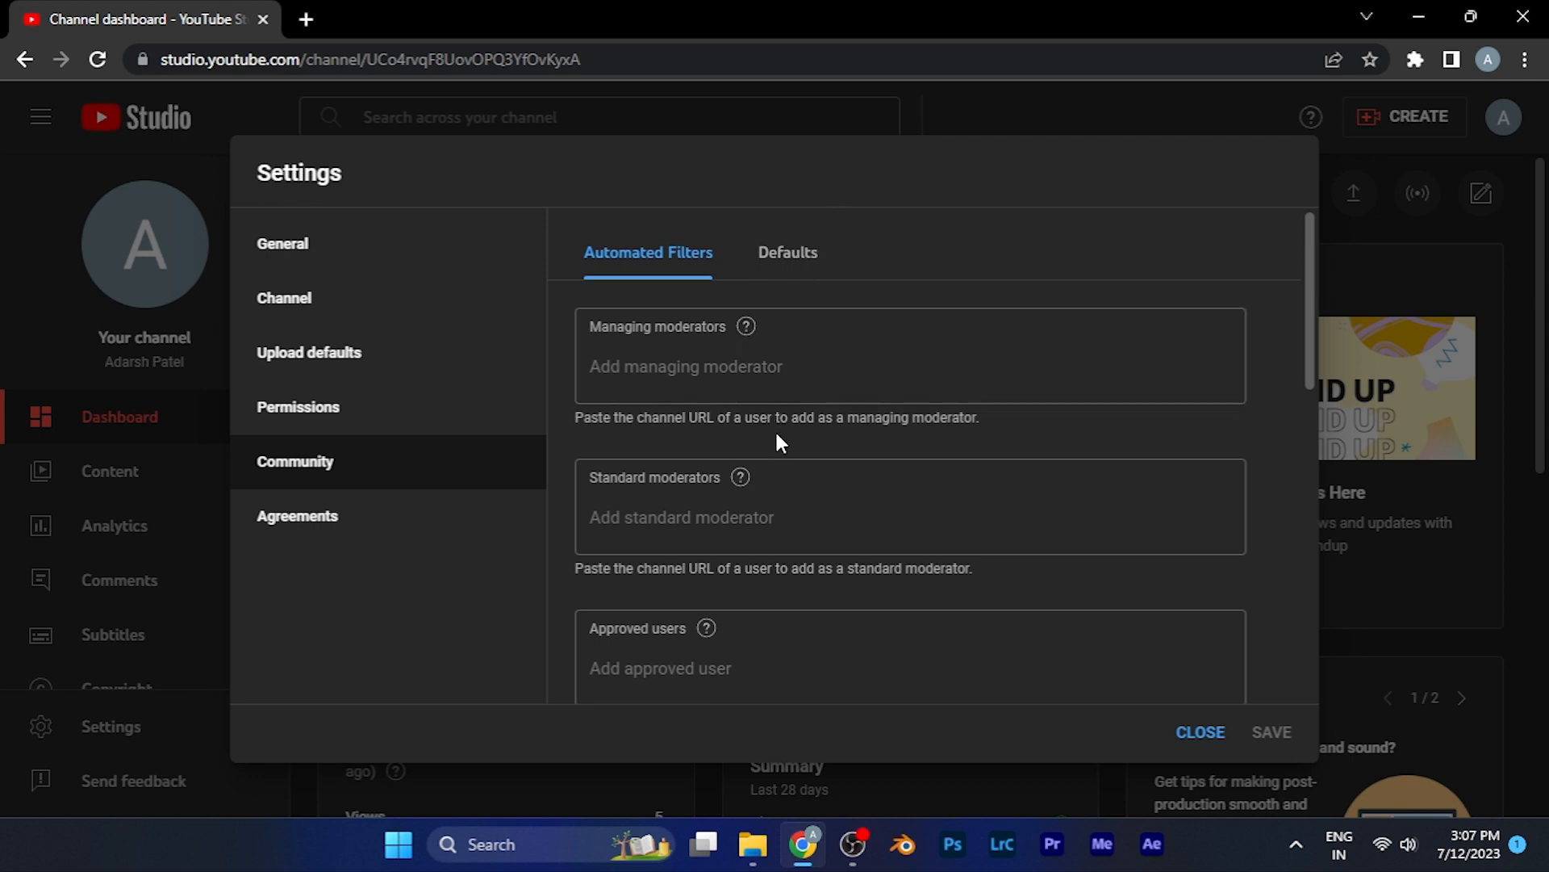
mouse_move(648, 279)
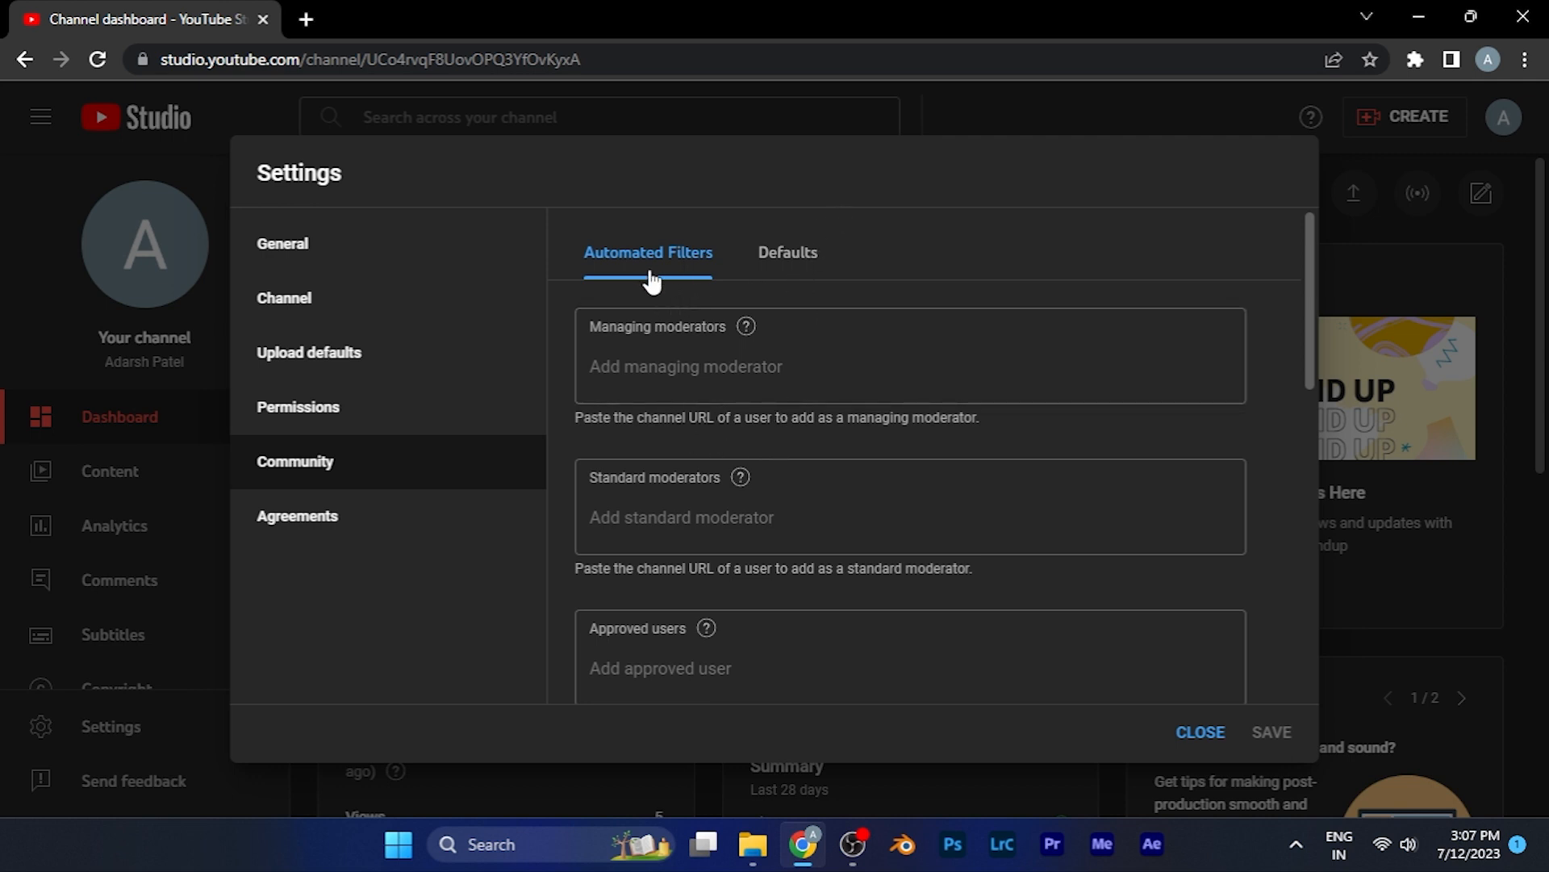
scroll("down", 3)
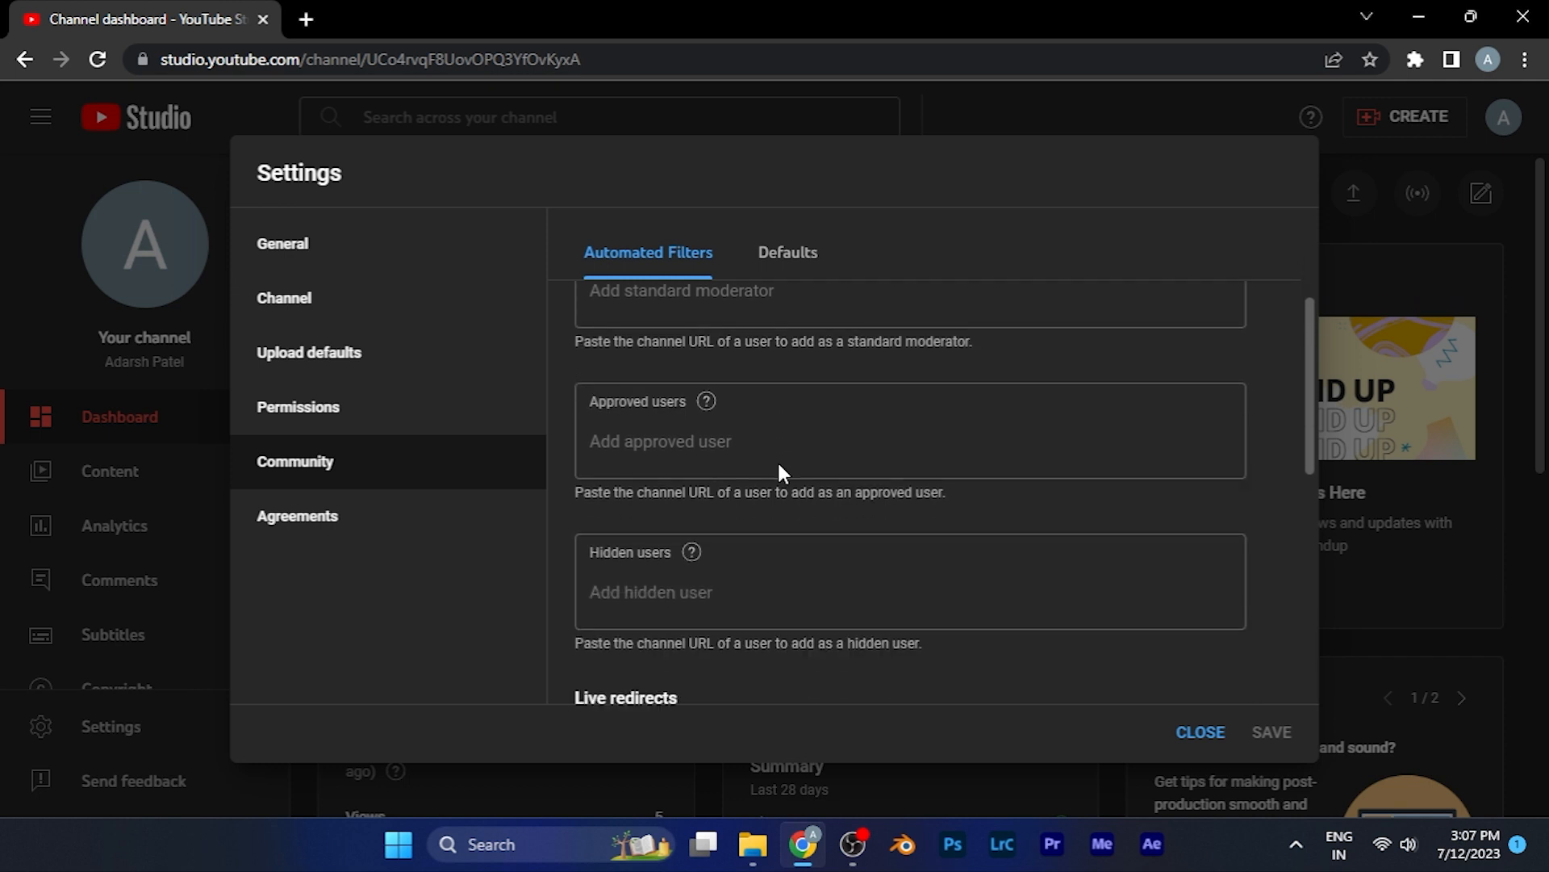
scroll("down", 3)
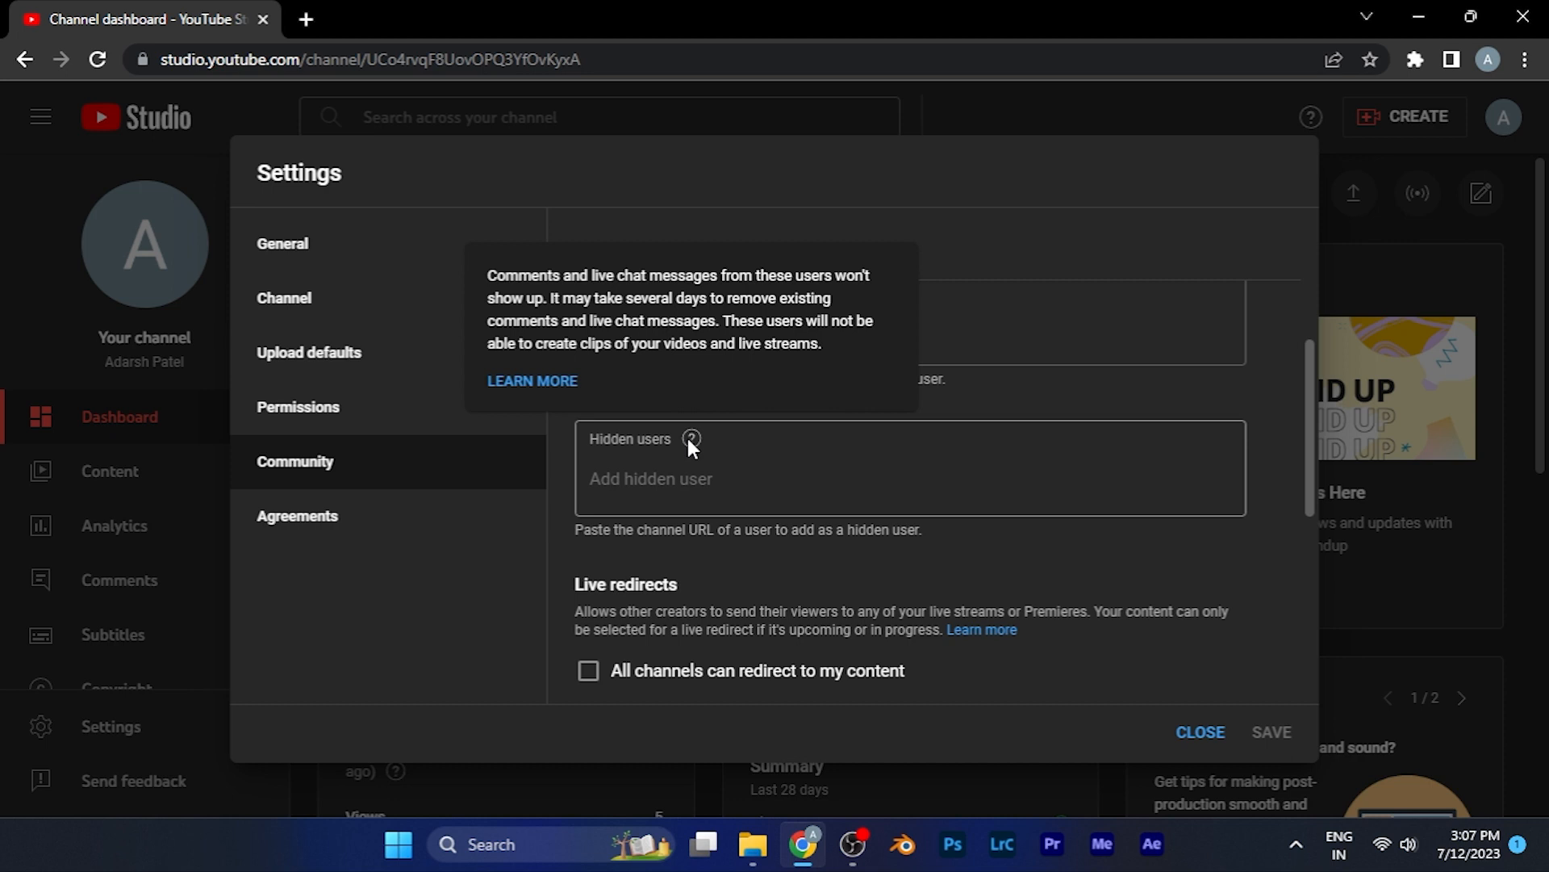
mouse_move(645, 415)
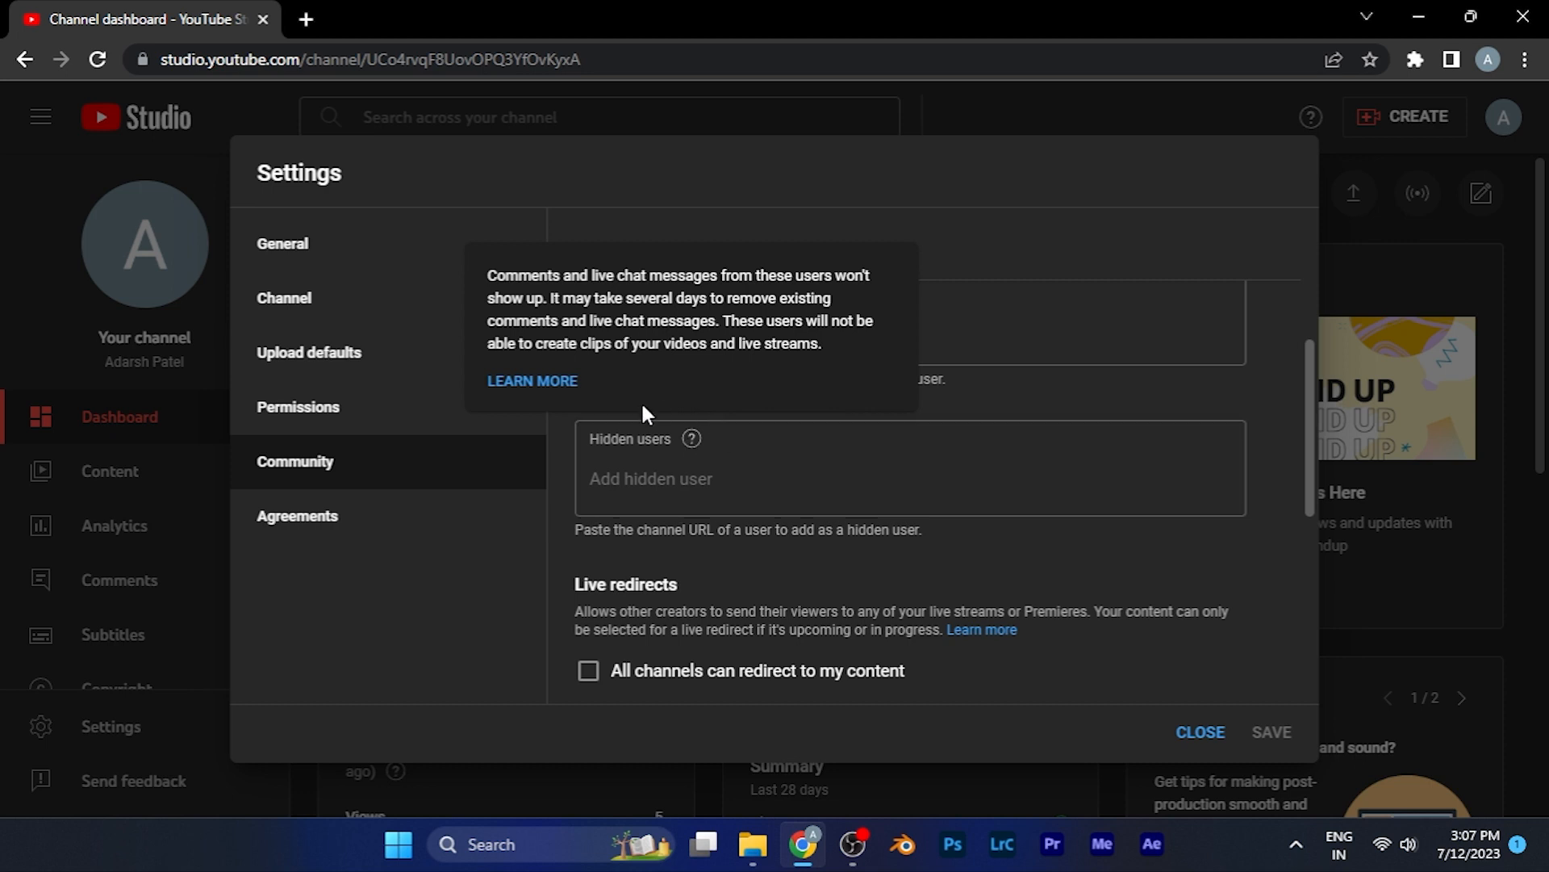
mouse_move(694, 452)
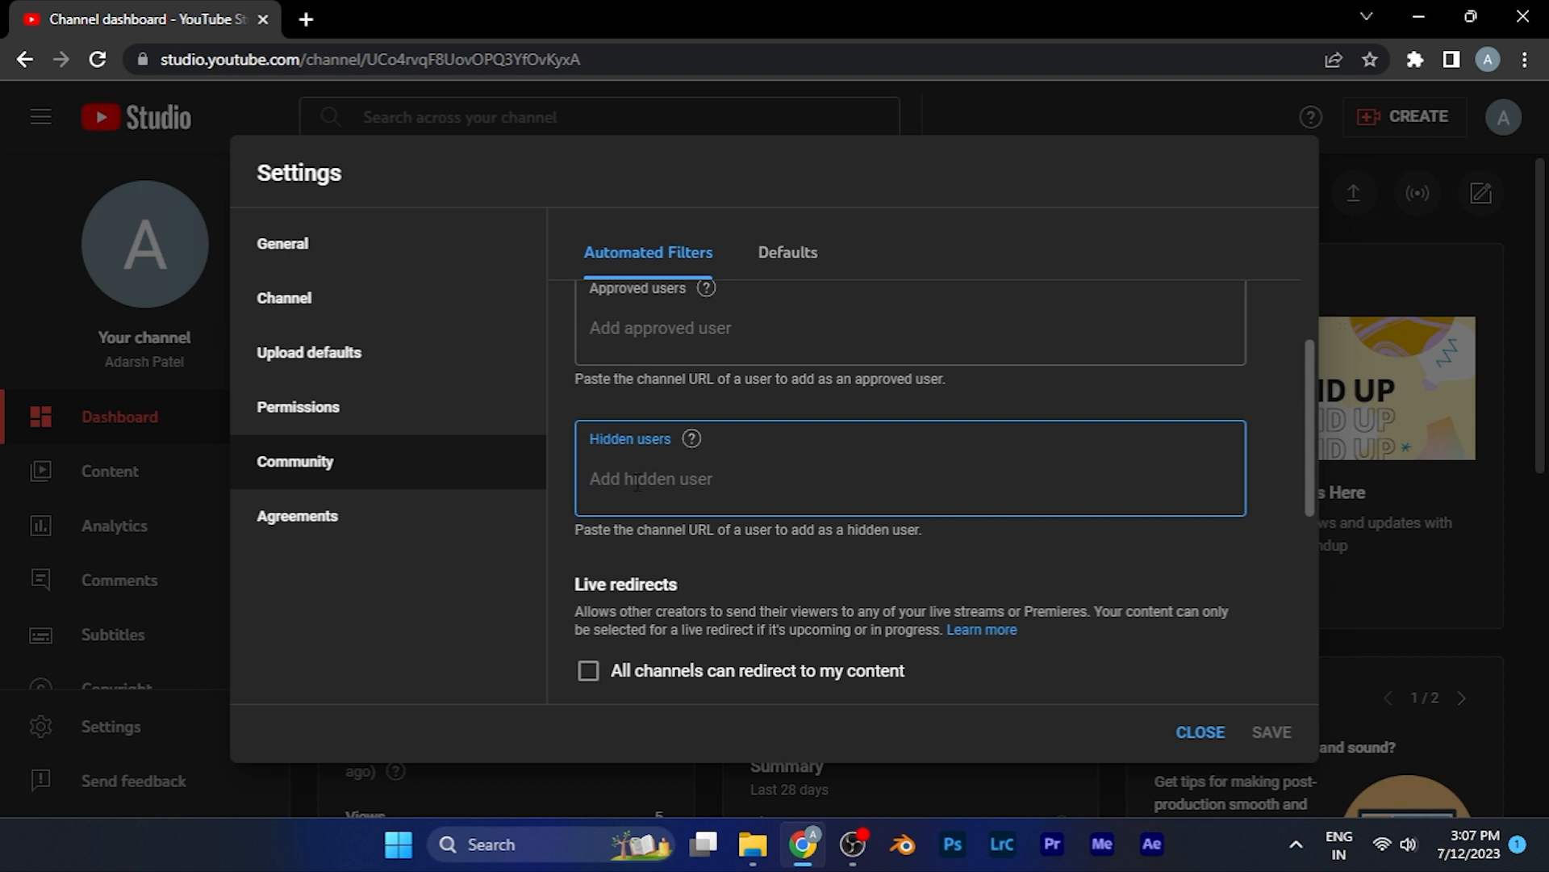
mouse_move(760, 460)
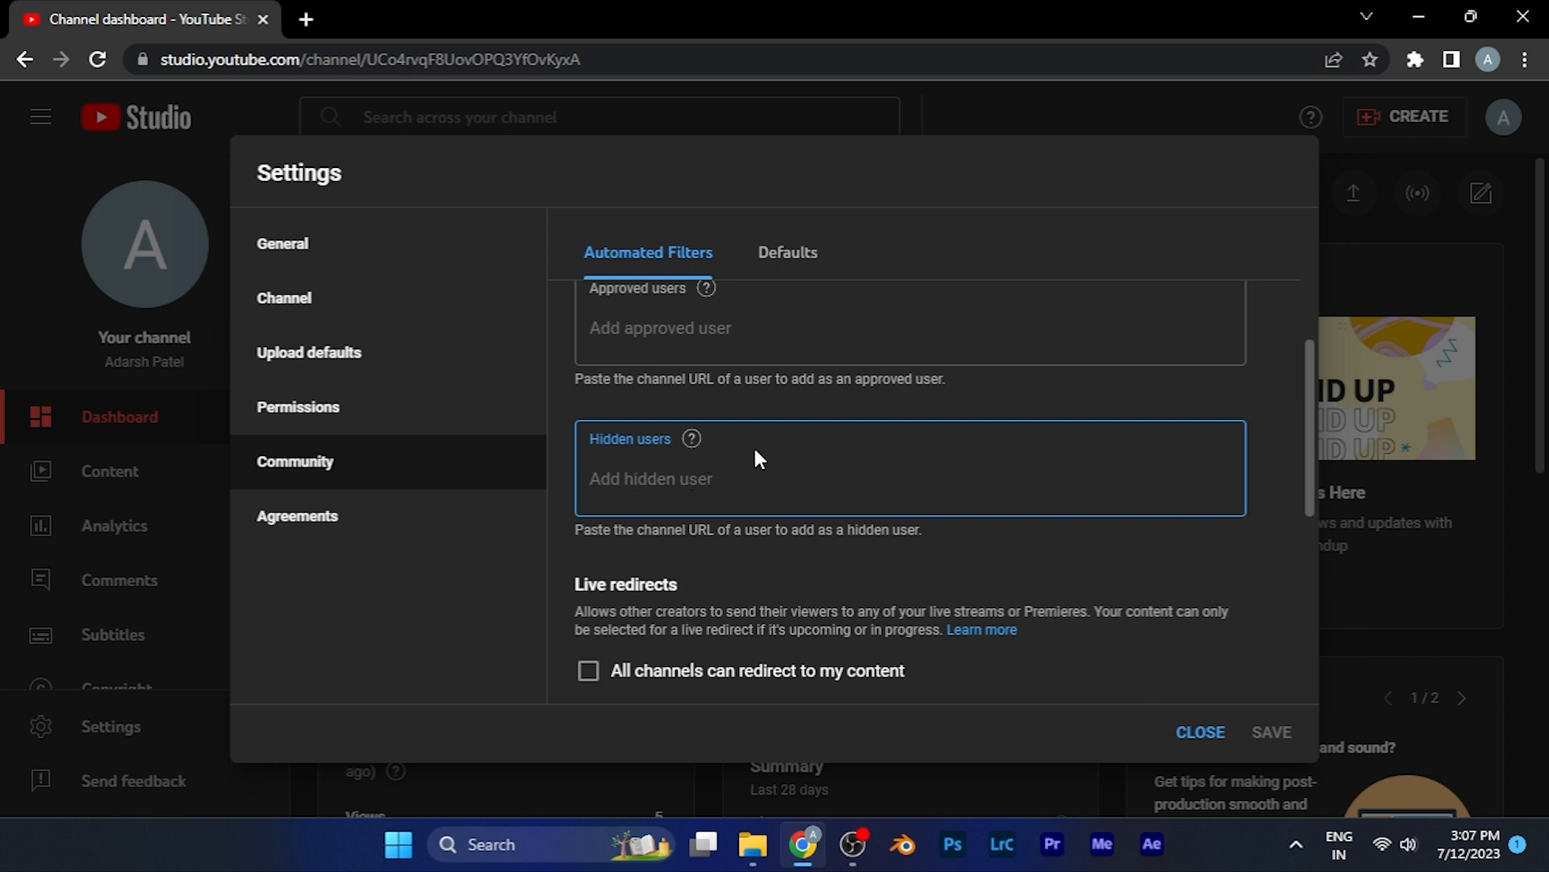